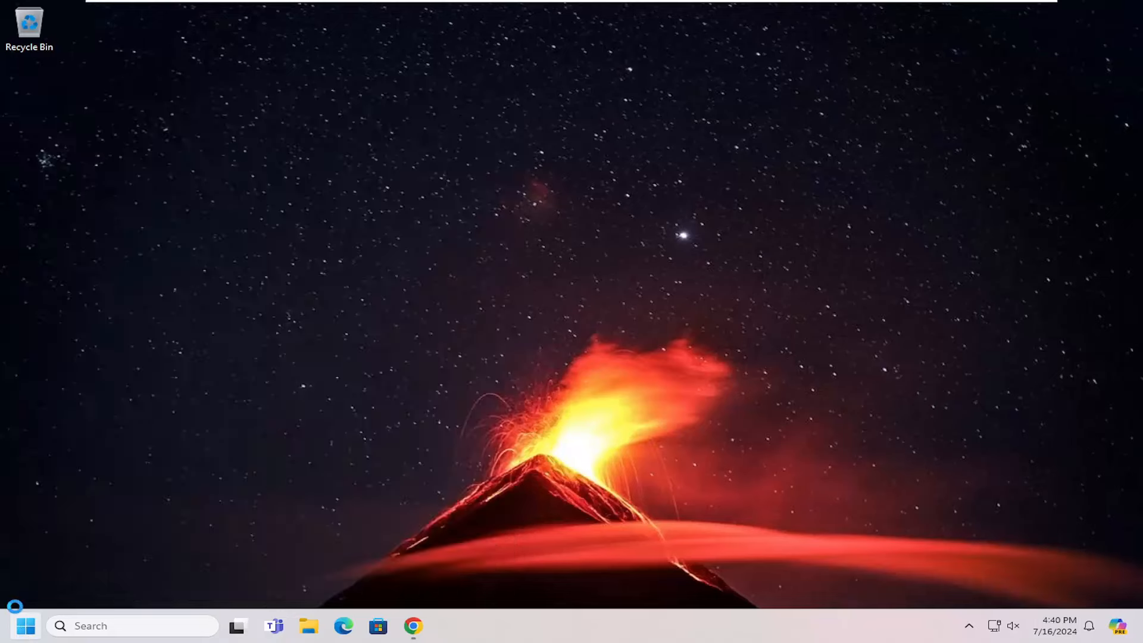
Step: Launch Command Prompt as administrator from Start search and allow the UAC prompt
{"action": "type", "text": "cmd"}
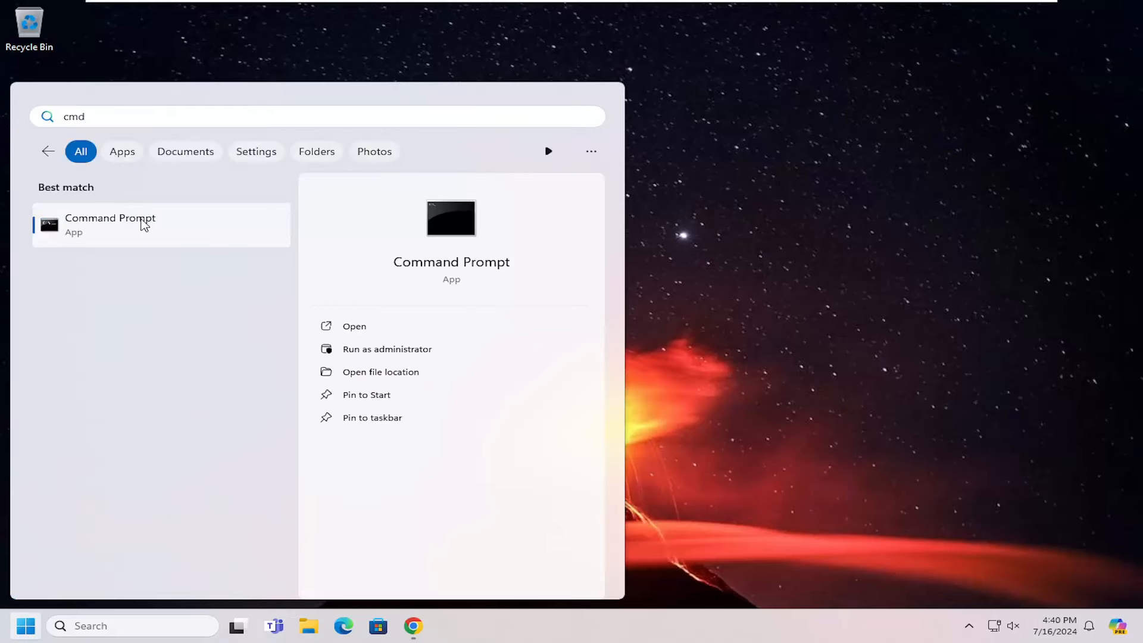
{"action": "right_click", "coordinate": [109, 225]}
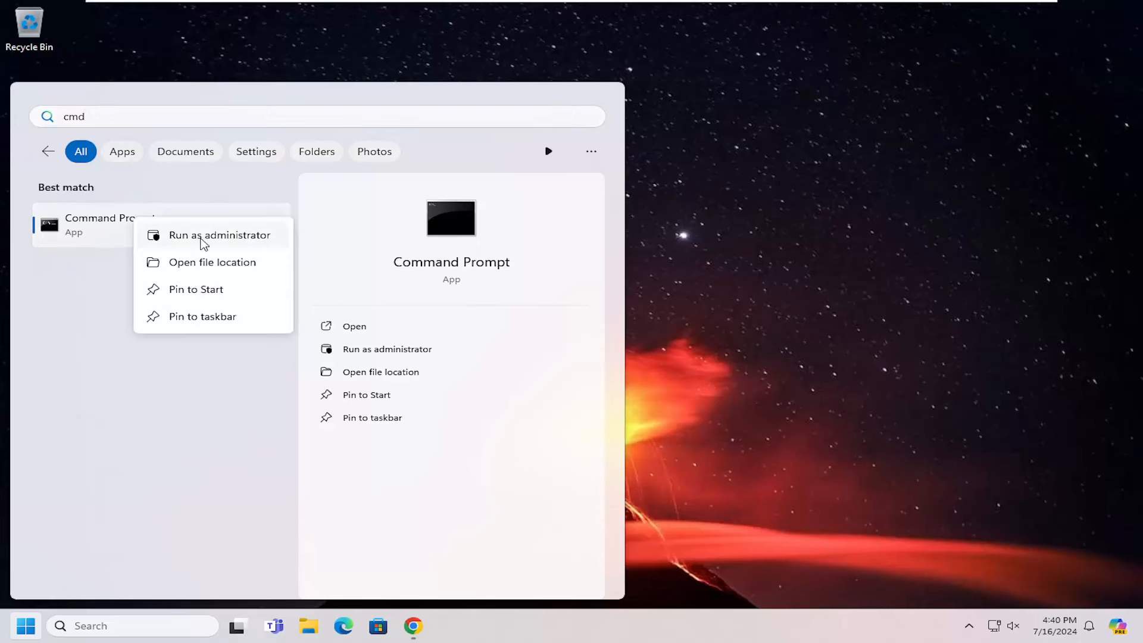
{"action": "left_click", "coordinate": [221, 234]}
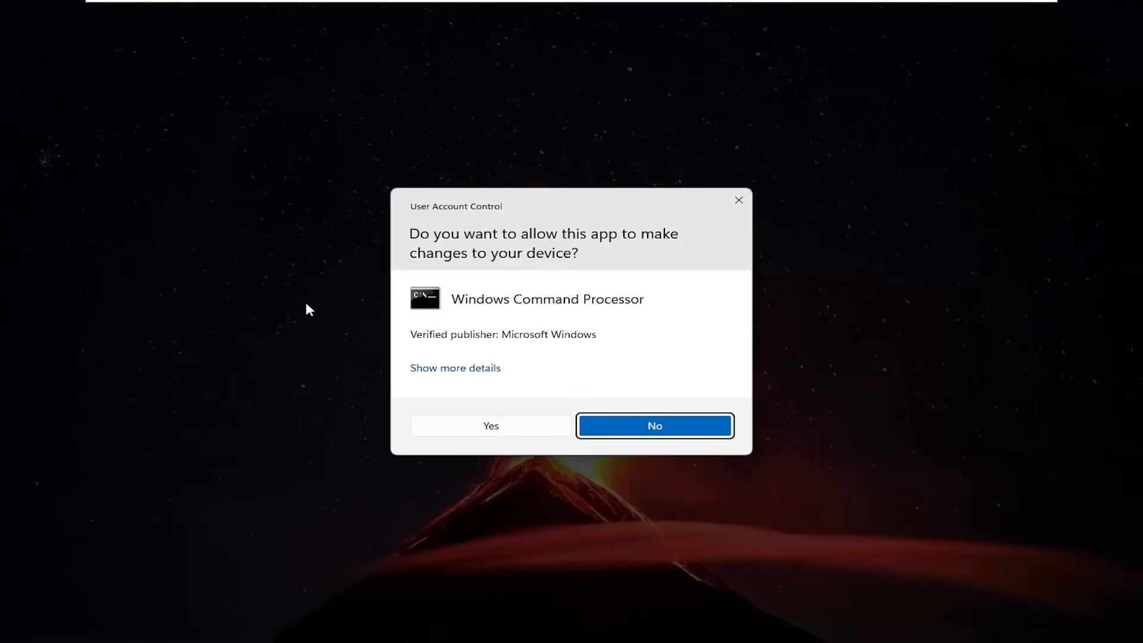
{"action": "mouse_move", "coordinate": [490, 437]}
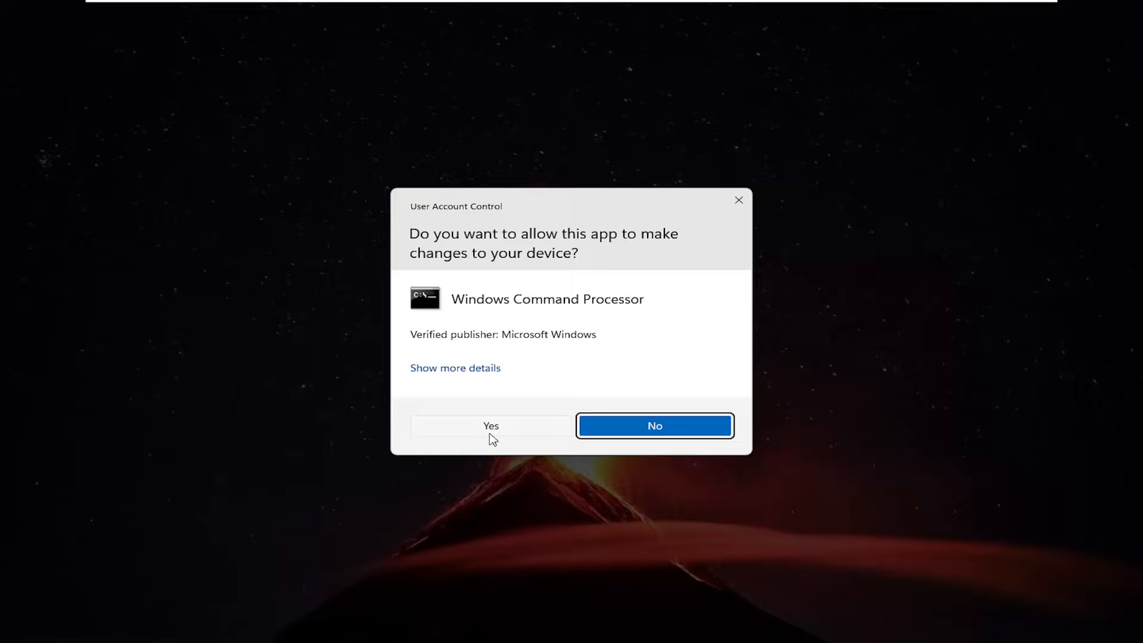
{"action": "left_click", "coordinate": [491, 427]}
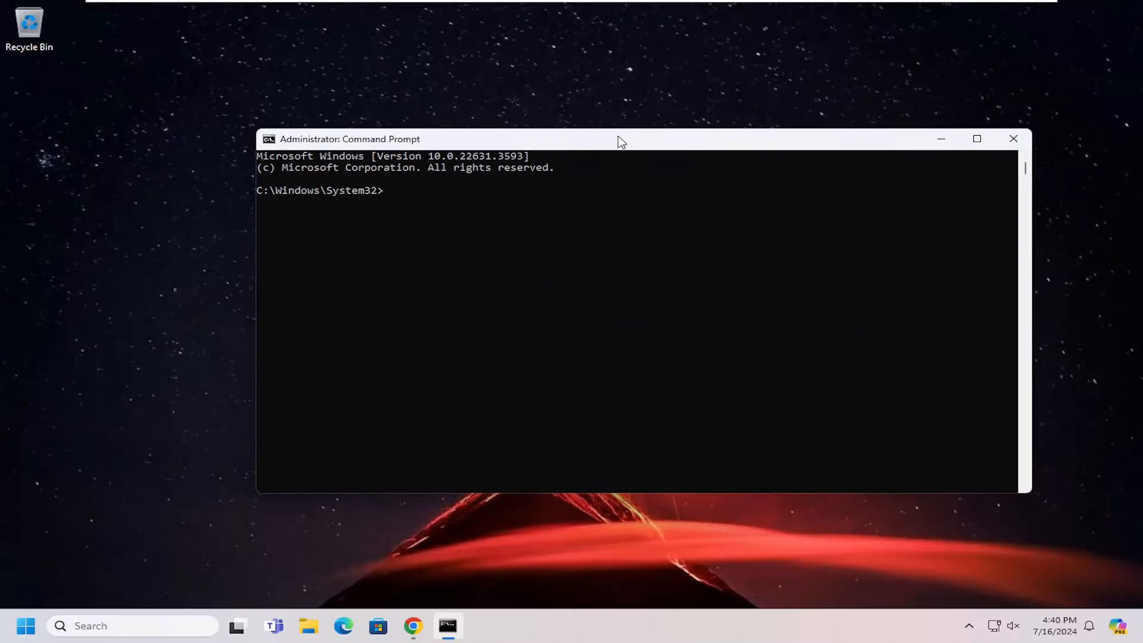
Step: Run netsh wlan show drivers, which reports Wireless AutoConfig Service (wlansvc) not running
{"action": "left_click_drag", "start_coordinate": [619, 138], "coordinate": [539, 117]}
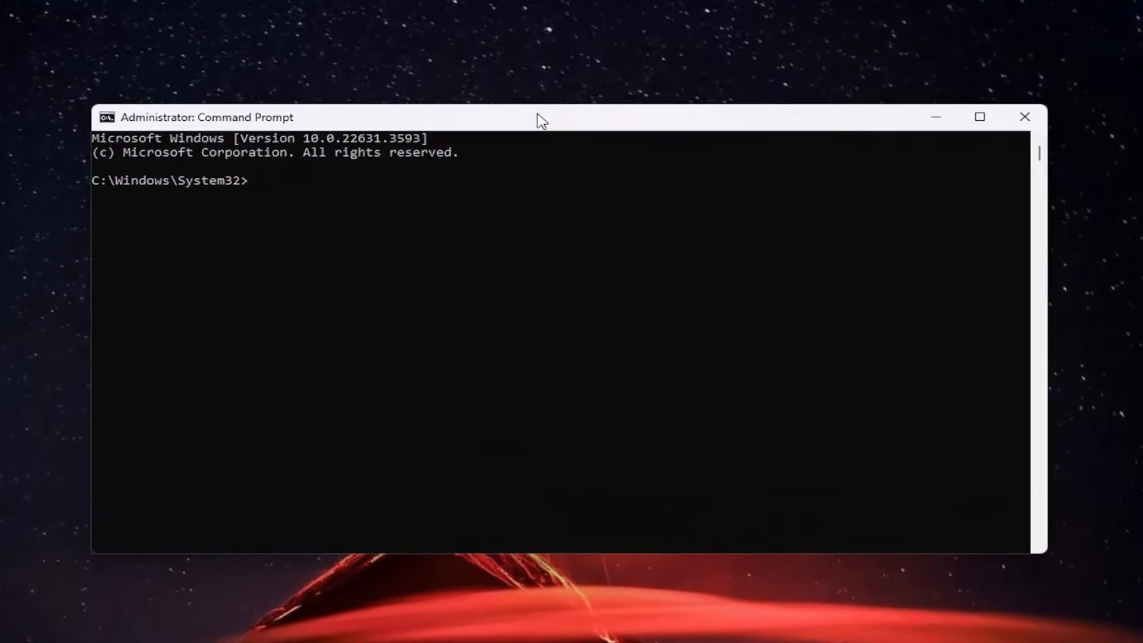
{"action": "type", "text": "netsh wl"}
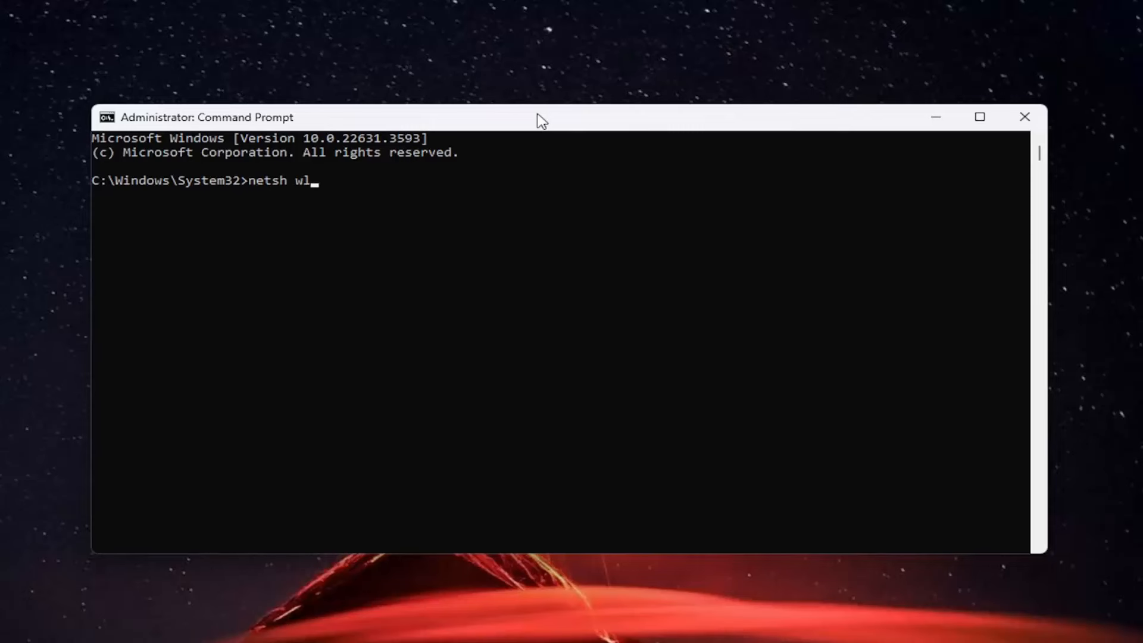
{"action": "type", "text": "an show"}
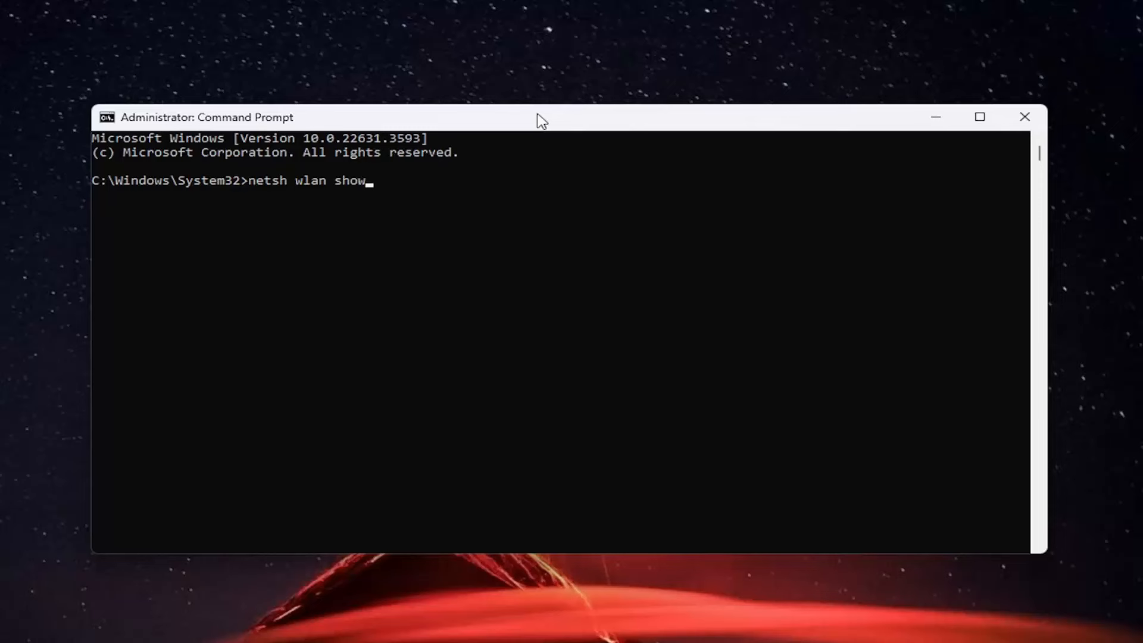
{"action": "type", "text": "driver"}
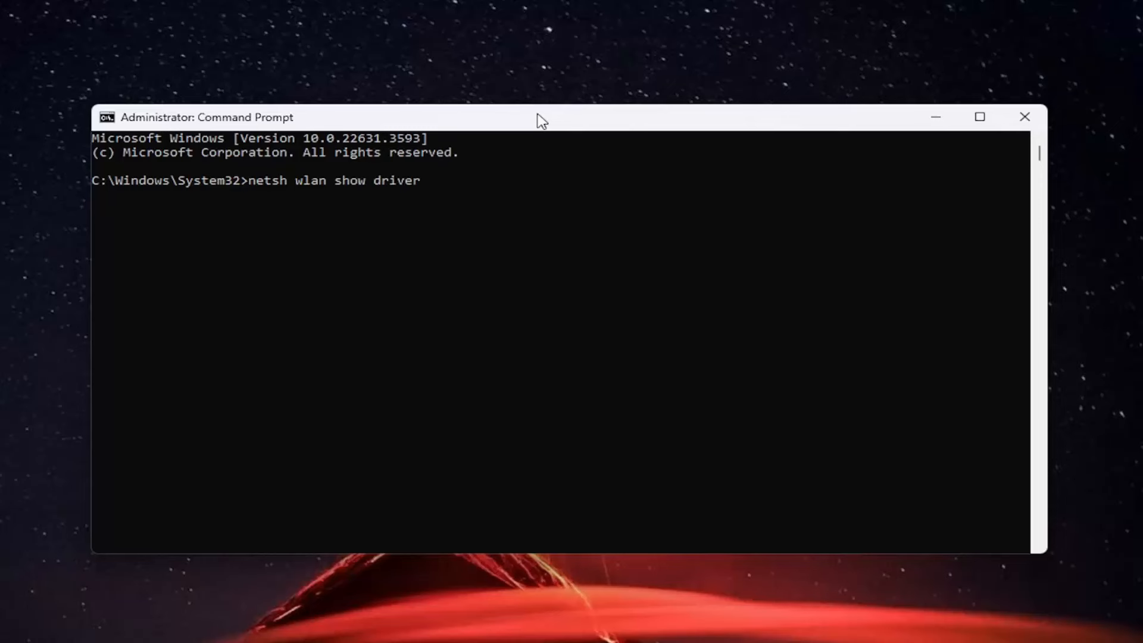
{"action": "type", "text": "s"}
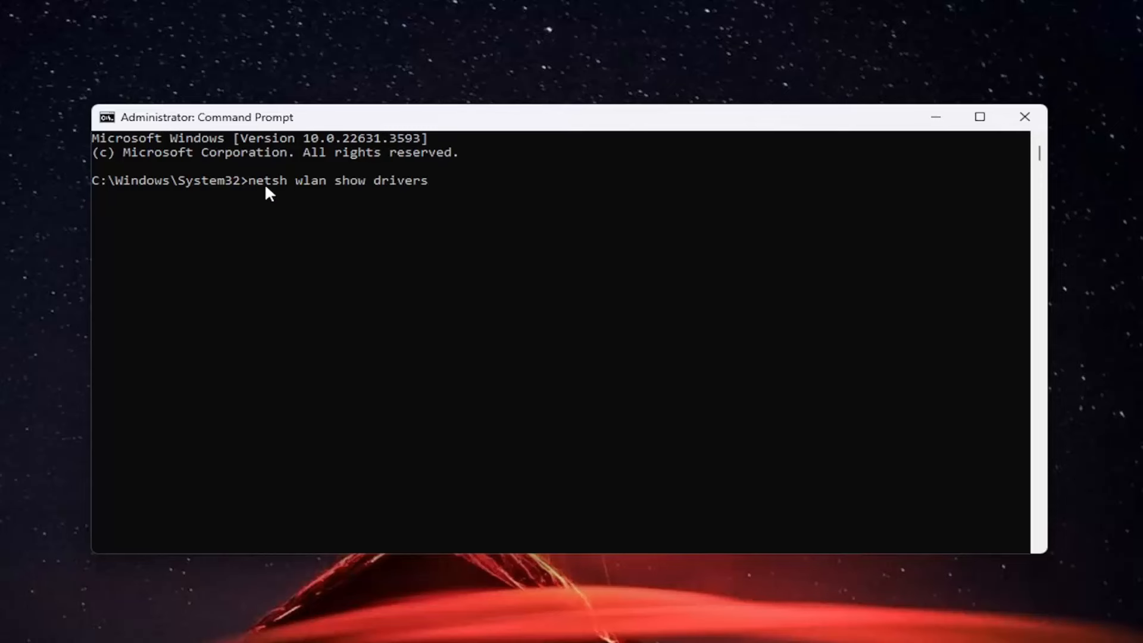
{"action": "mouse_move", "coordinate": [408, 195]}
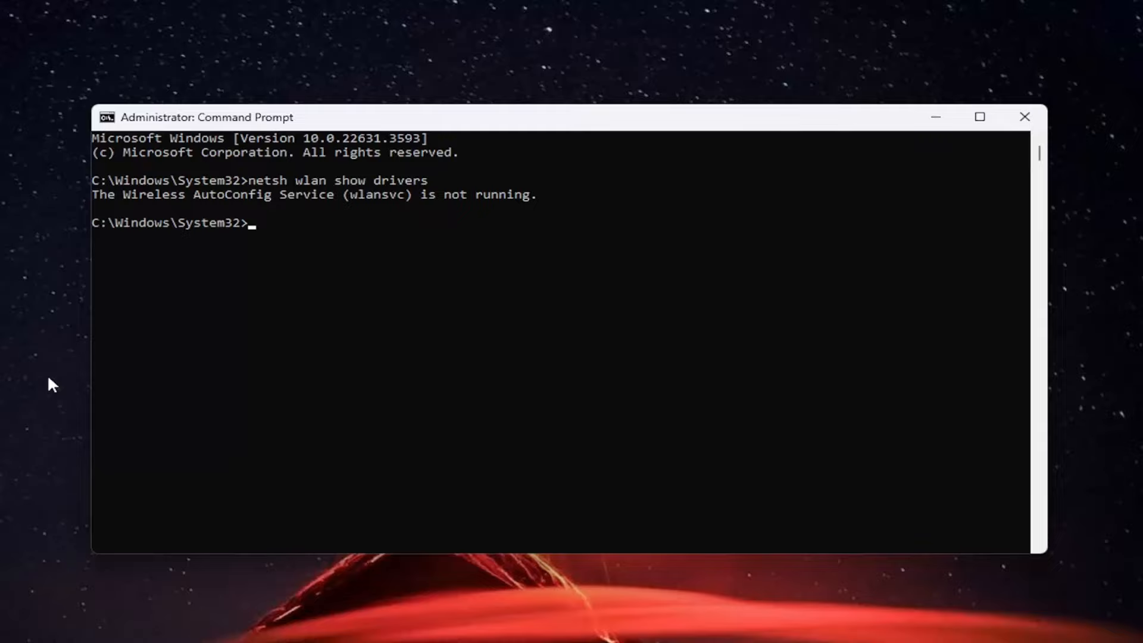
{"action": "key", "text": "Super"}
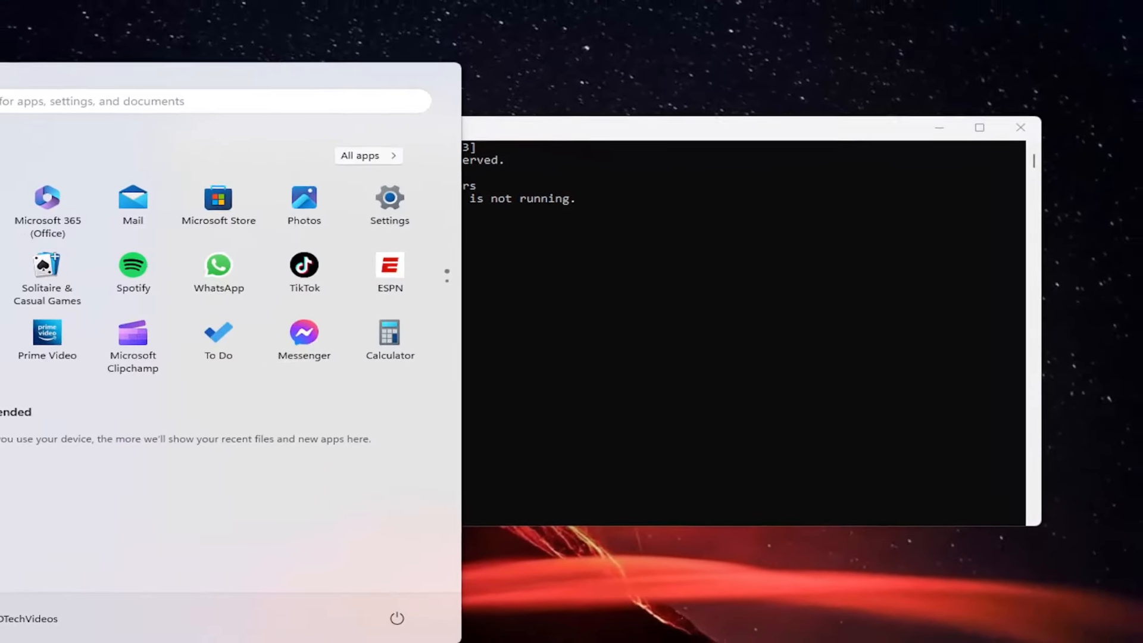
Step: Start the WLAN AutoConfig service from its Properties in the Services console
{"action": "type", "text": "services"}
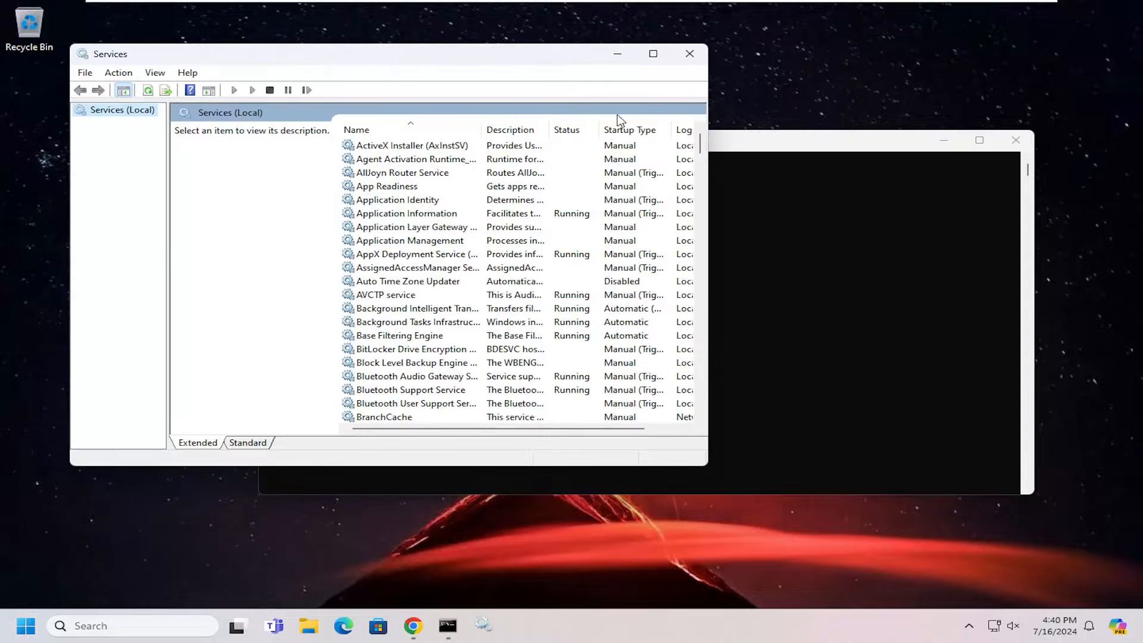
{"action": "scroll", "scroll_direction": "down", "scroll_amount": 3}
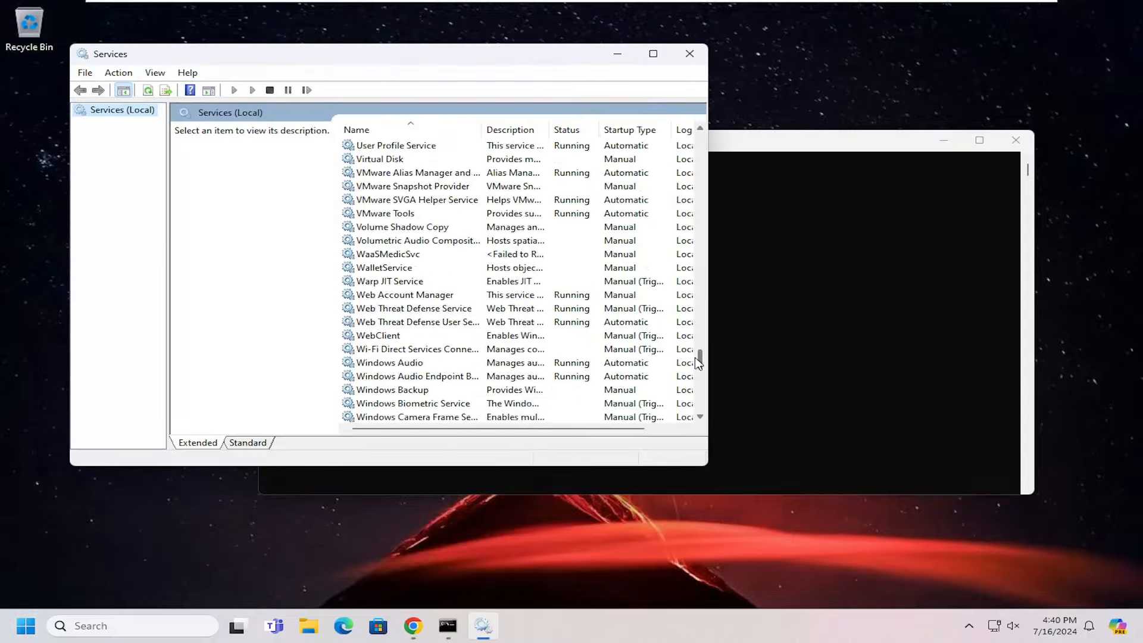
{"action": "scroll", "scroll_direction": "down", "scroll_amount": 3}
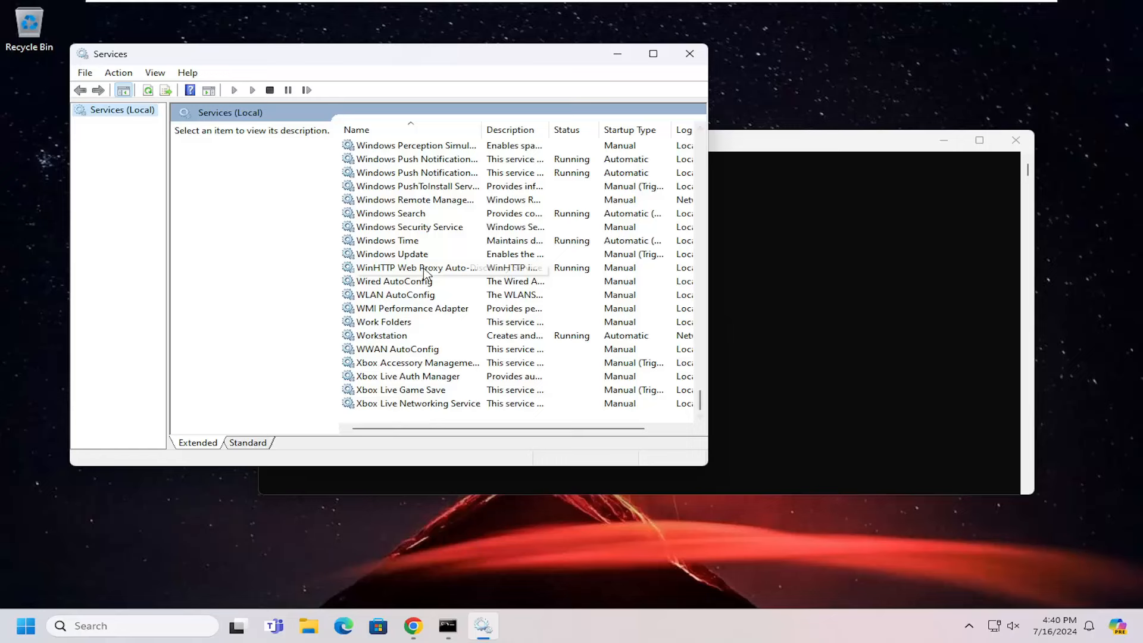
{"action": "left_click", "coordinate": [397, 349]}
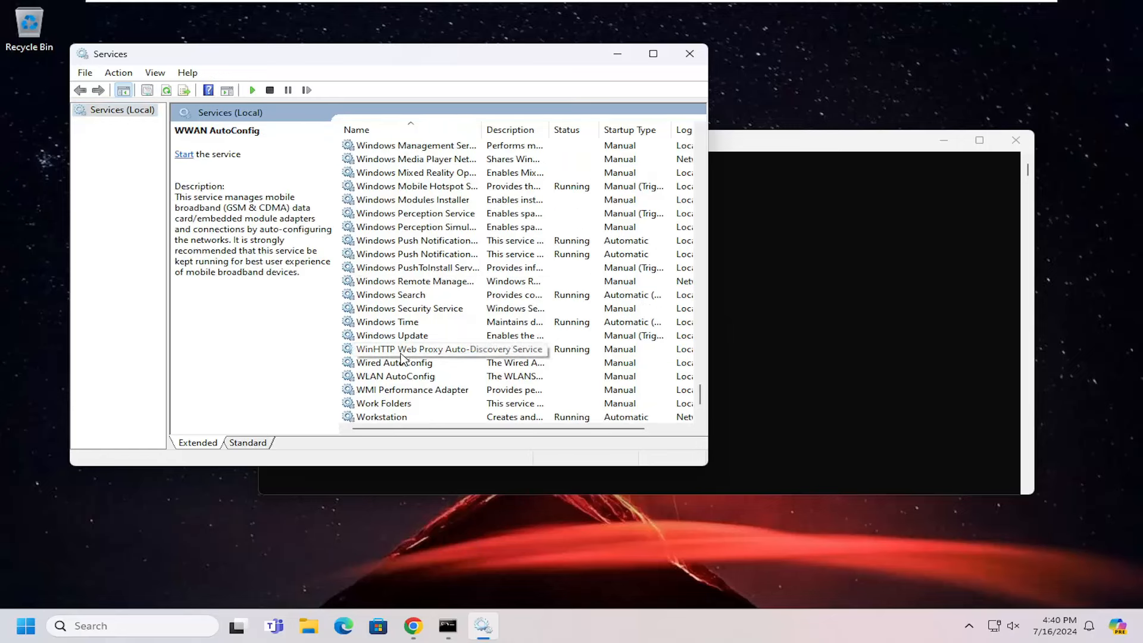
{"action": "double_click", "coordinate": [396, 376]}
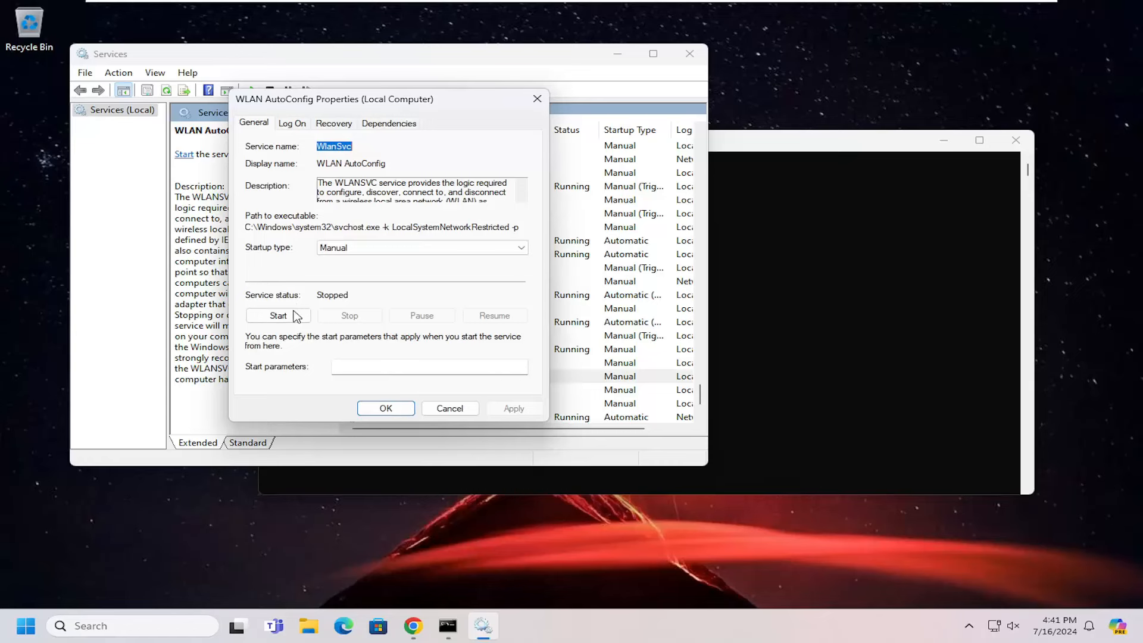
{"action": "left_click", "coordinate": [278, 315]}
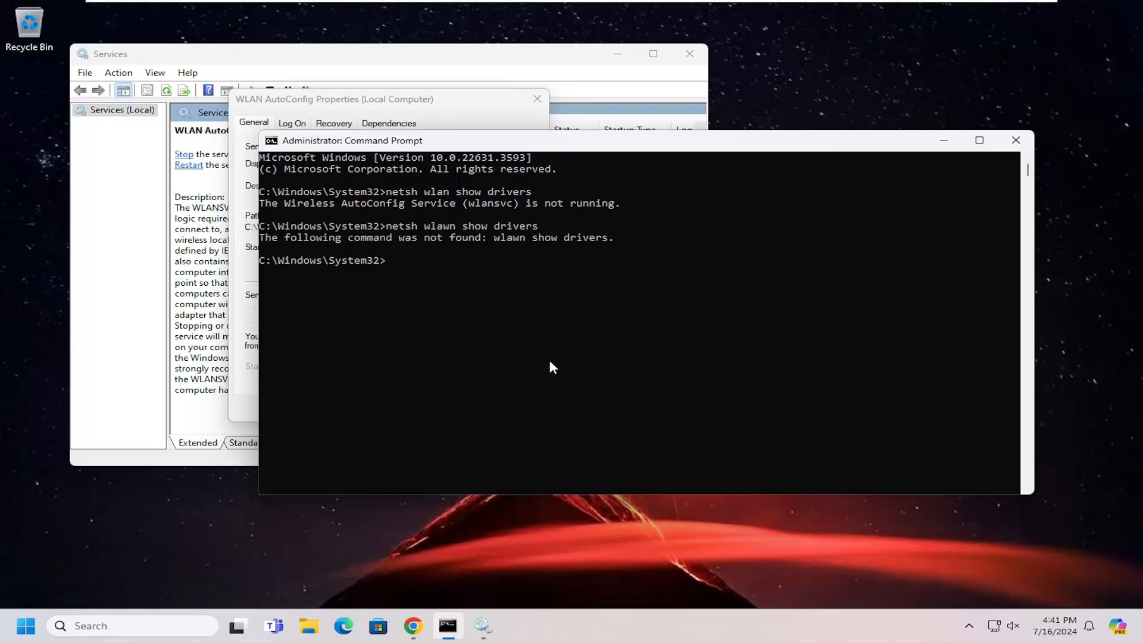
{"action": "mouse_move", "coordinate": [507, 348]}
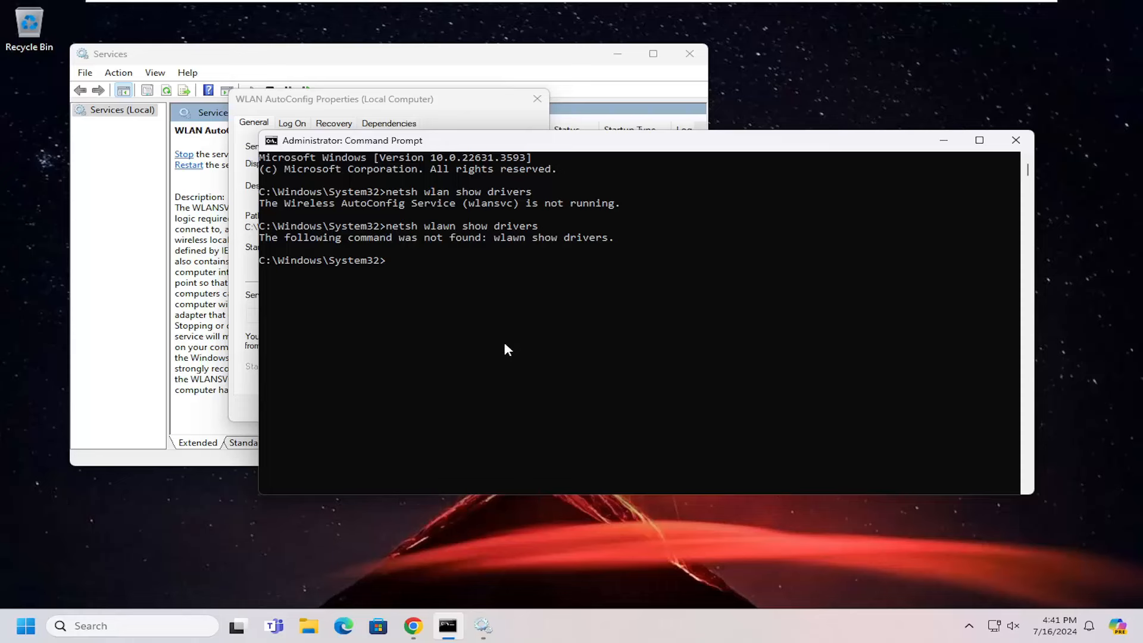
Step: Rerun netsh wlan show drivers, now reporting no wireless interface on the system
{"action": "type", "text": "netsh w"}
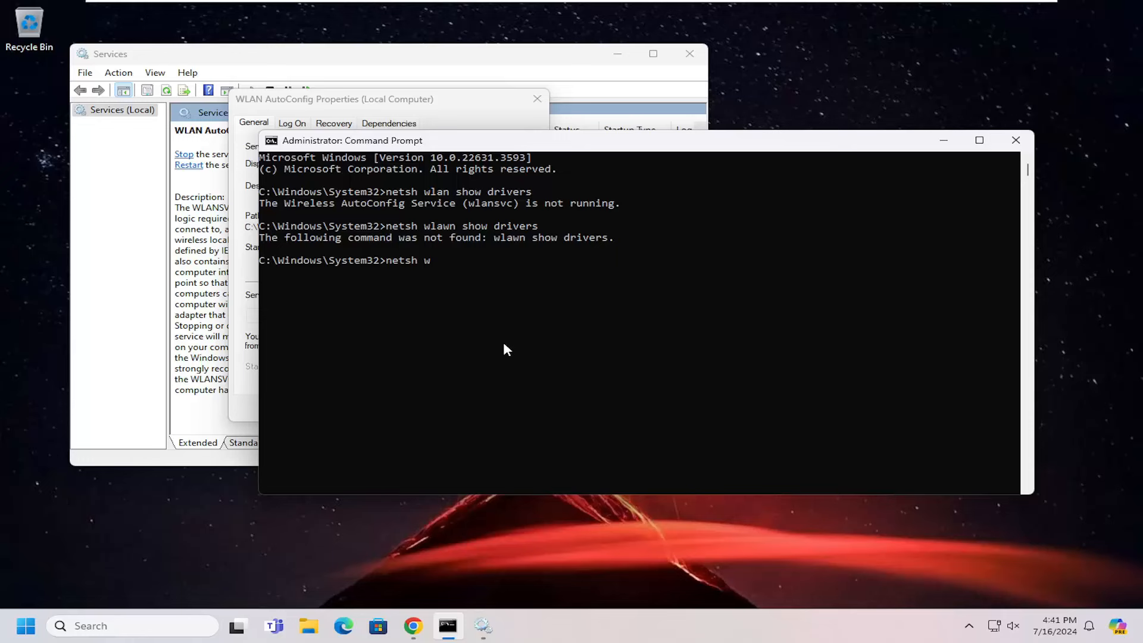
{"action": "type", "text": "lan show drivers"}
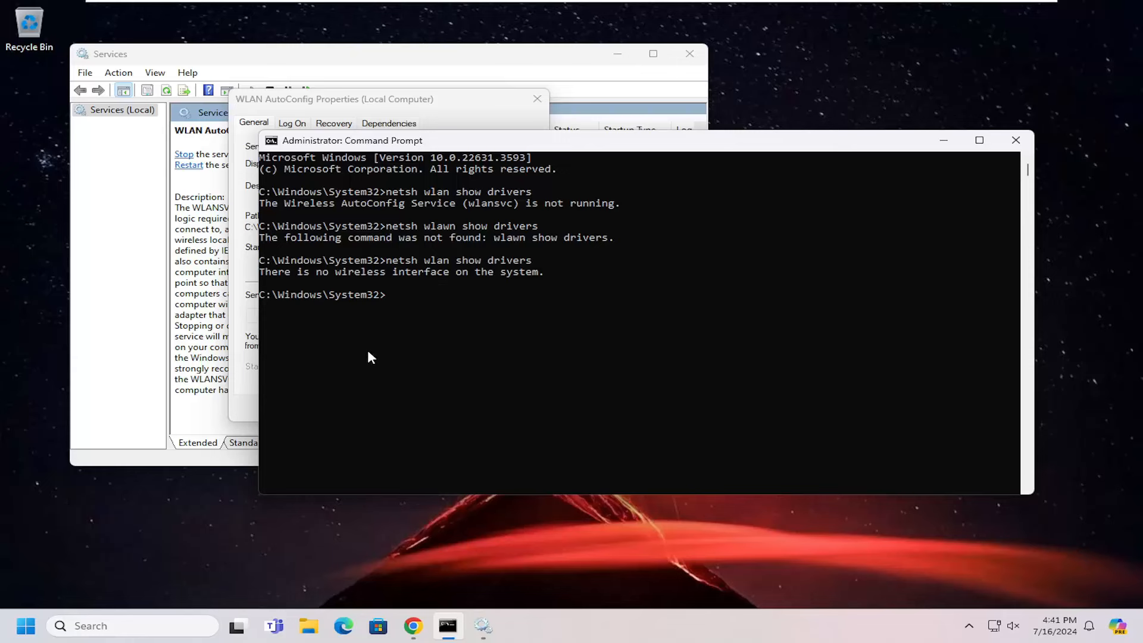
{"action": "mouse_move", "coordinate": [312, 392]}
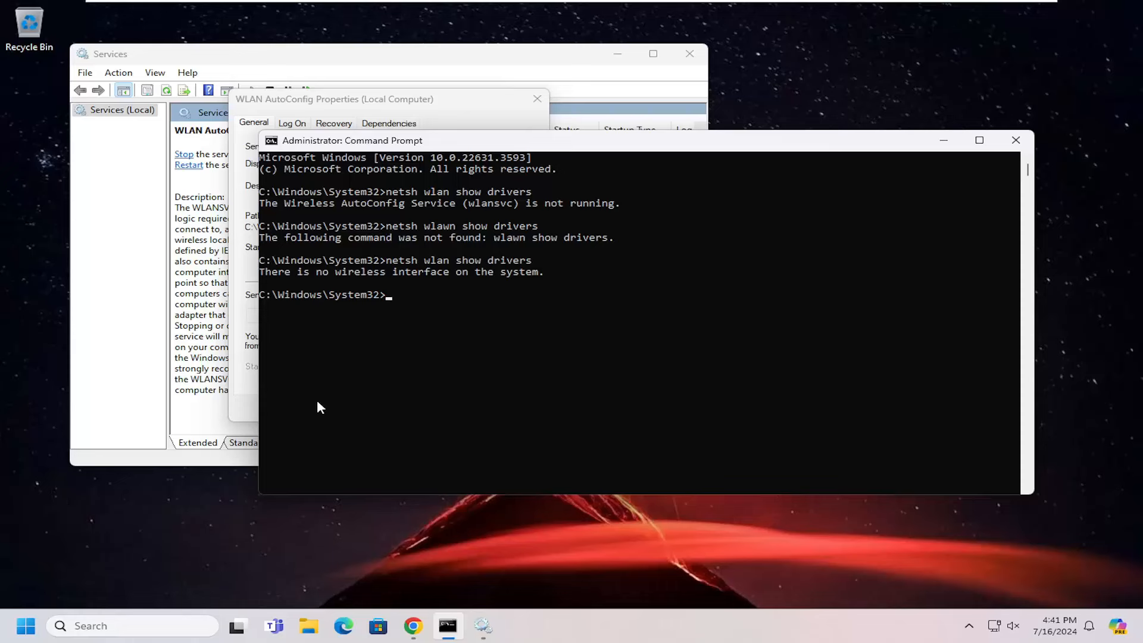
{"action": "mouse_move", "coordinate": [693, 366]}
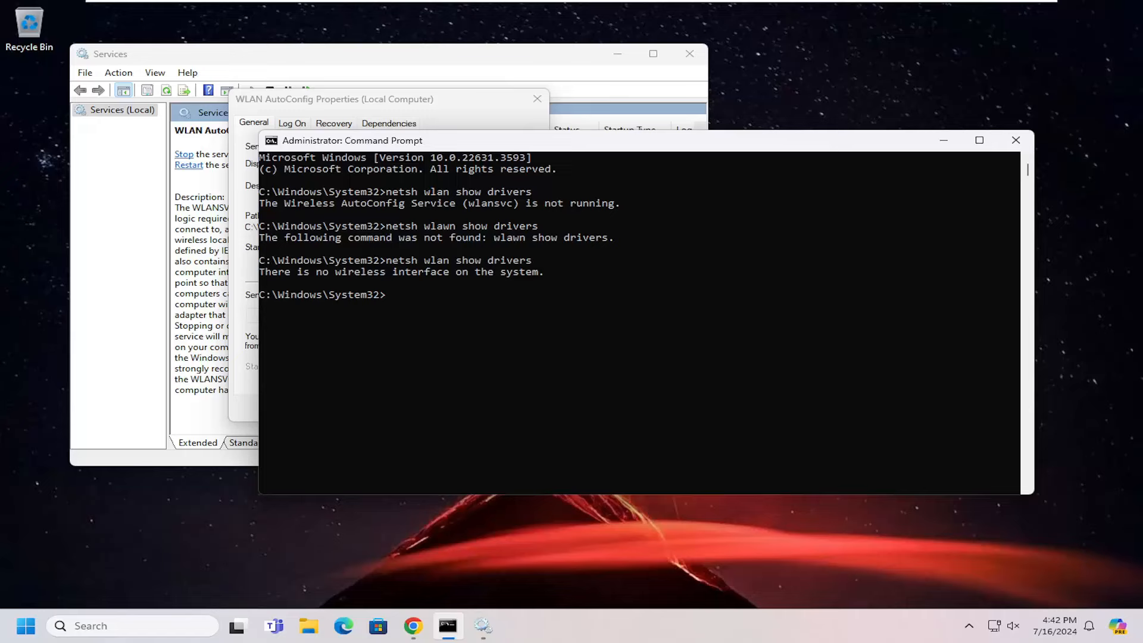
{"action": "mouse_move", "coordinate": [1015, 140]}
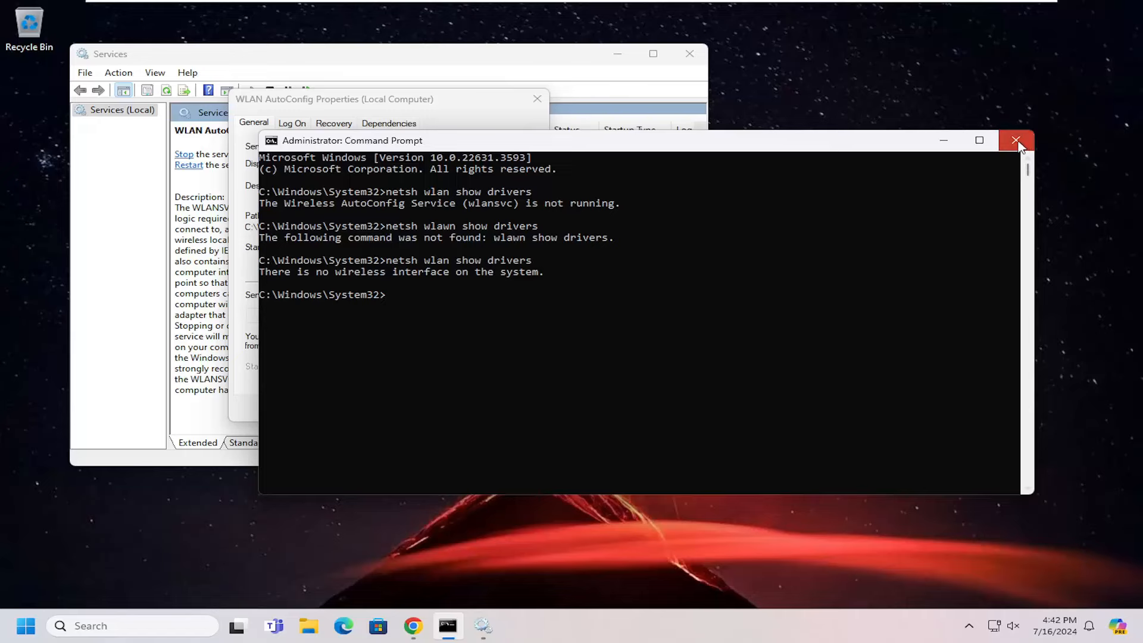
Step: Close Command Prompt and Services and reach the Network reset page via Start search
{"action": "left_click", "coordinate": [1016, 141]}
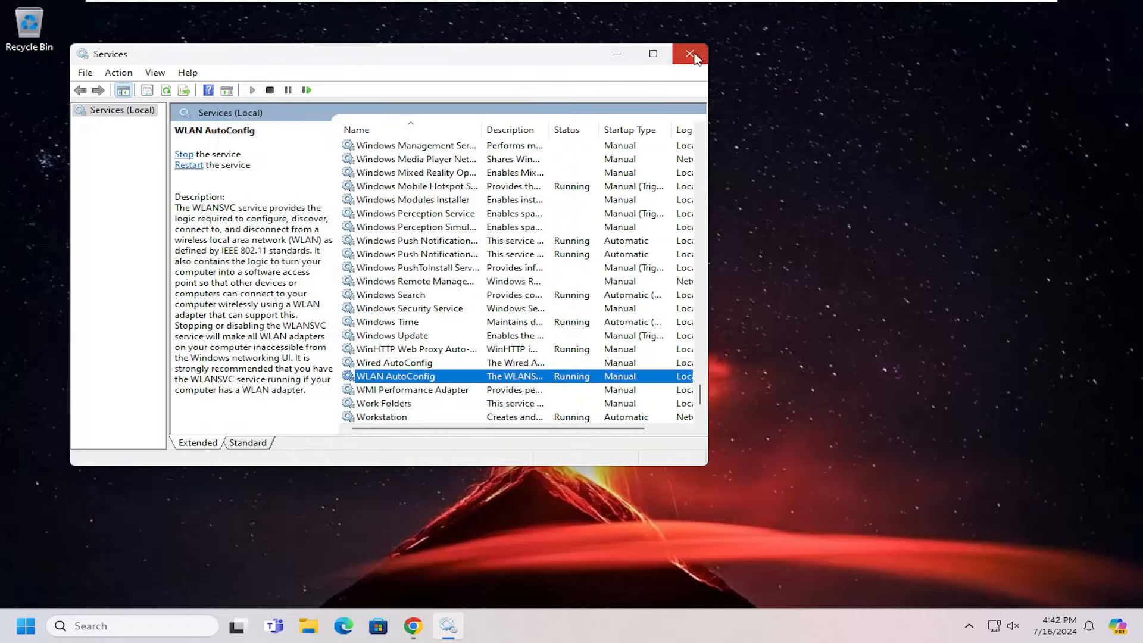
{"action": "left_click", "coordinate": [690, 54]}
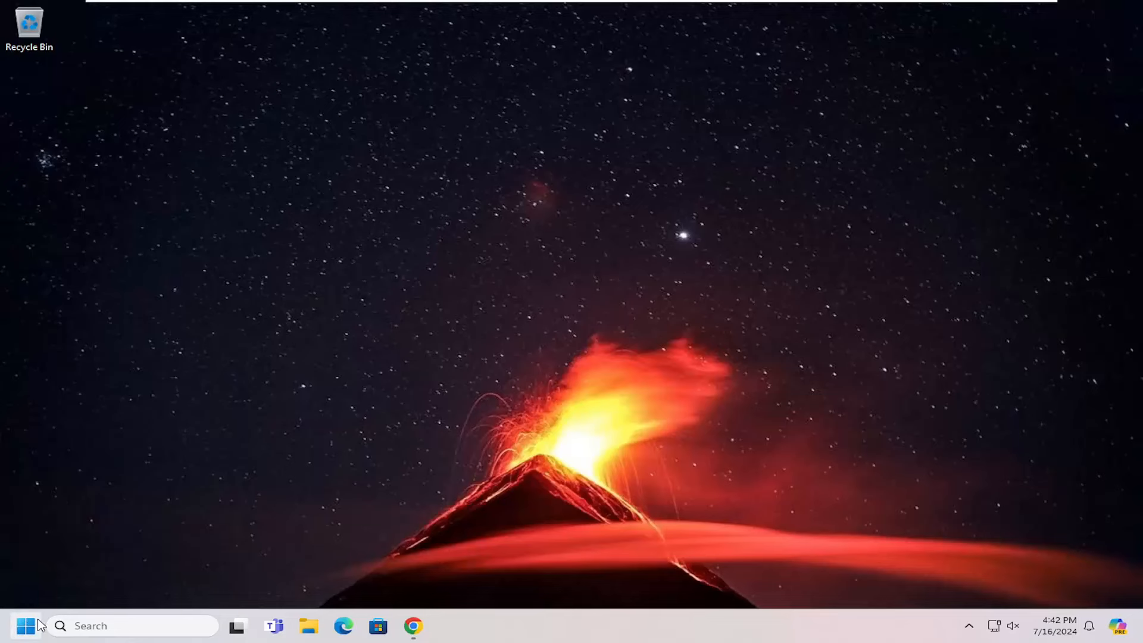
{"action": "left_click", "coordinate": [25, 625]}
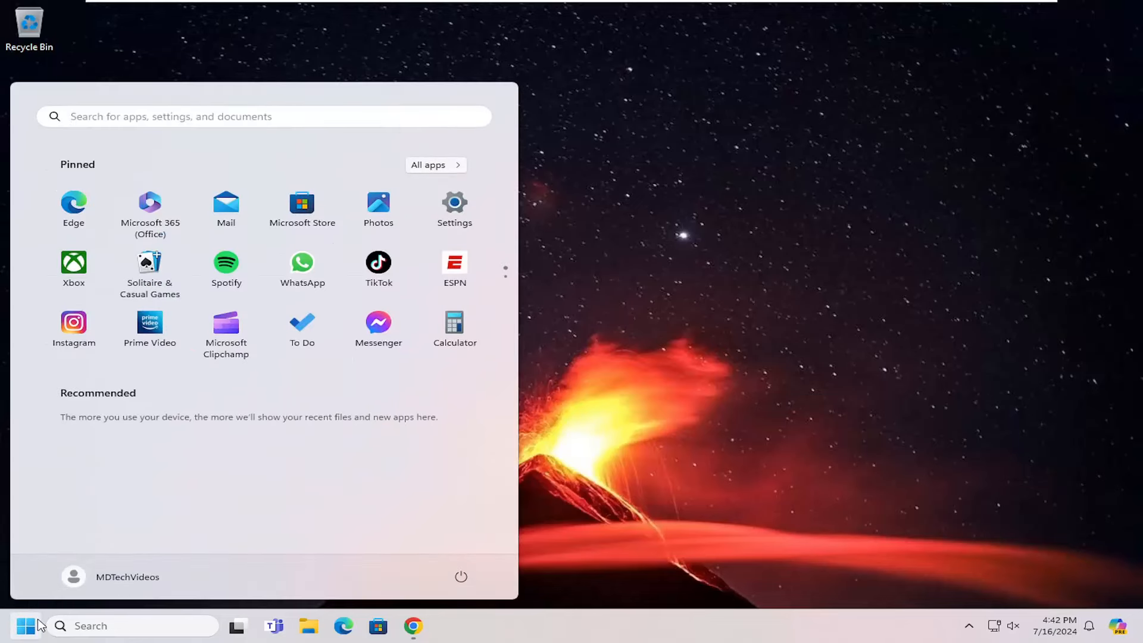
{"action": "type", "text": "network reset"}
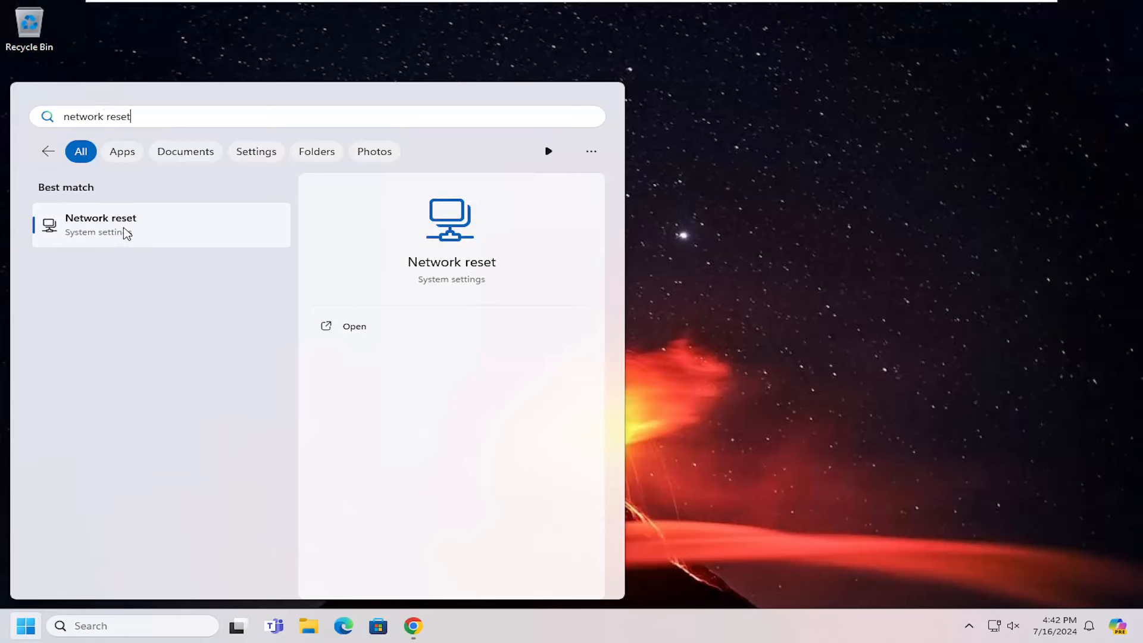
{"action": "left_click", "coordinate": [353, 326]}
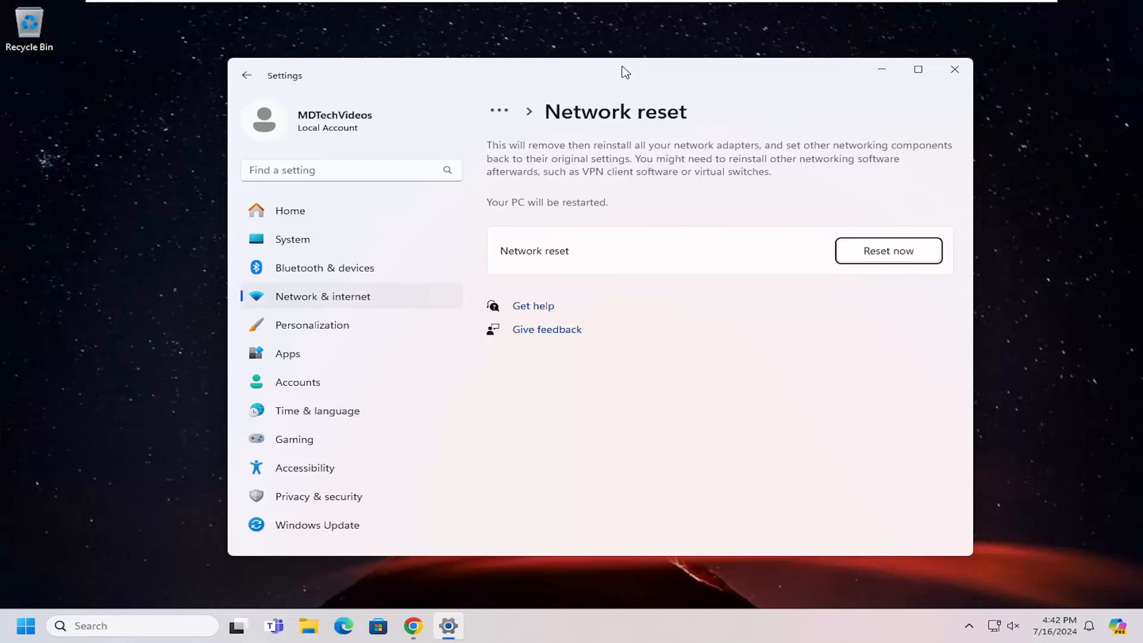
{"action": "mouse_move", "coordinate": [599, 154]}
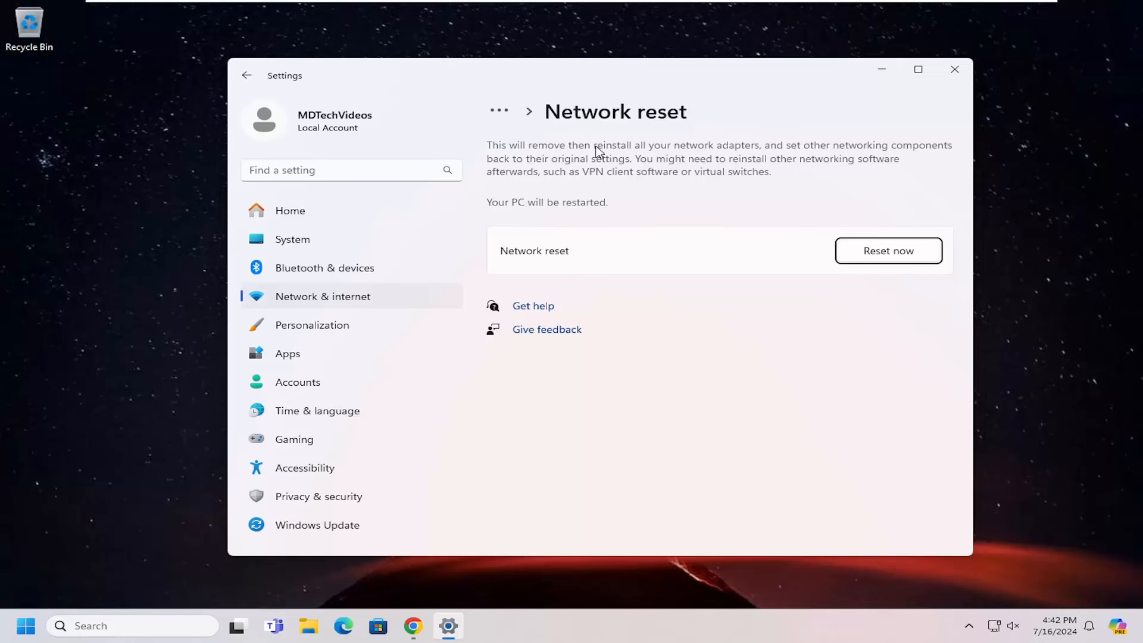
{"action": "mouse_move", "coordinate": [575, 176]}
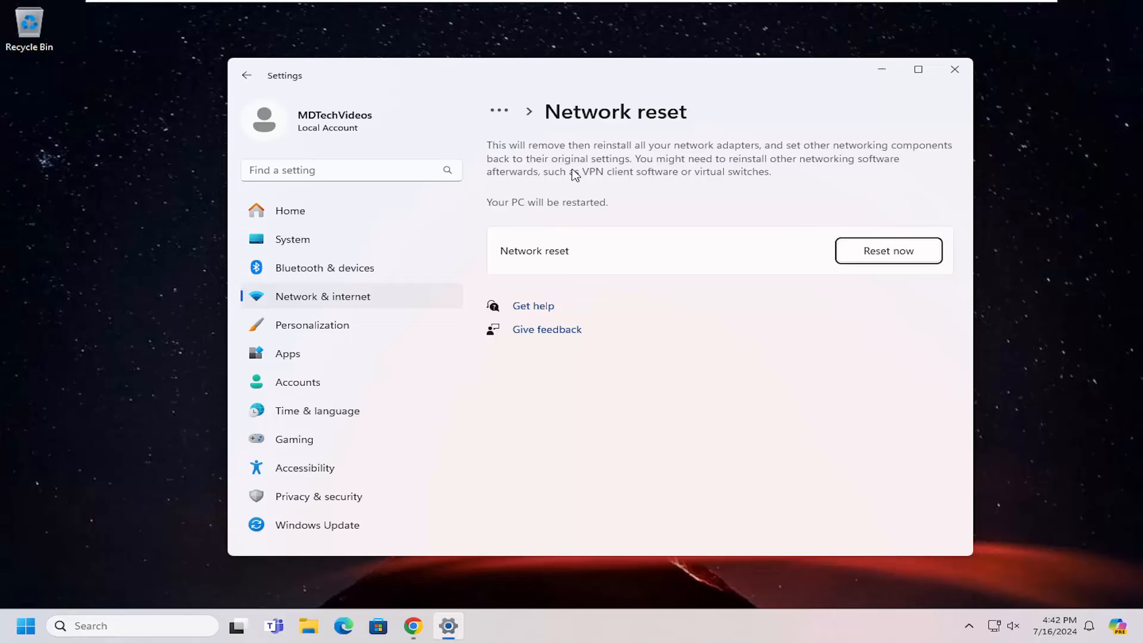
{"action": "mouse_move", "coordinate": [132, 229]}
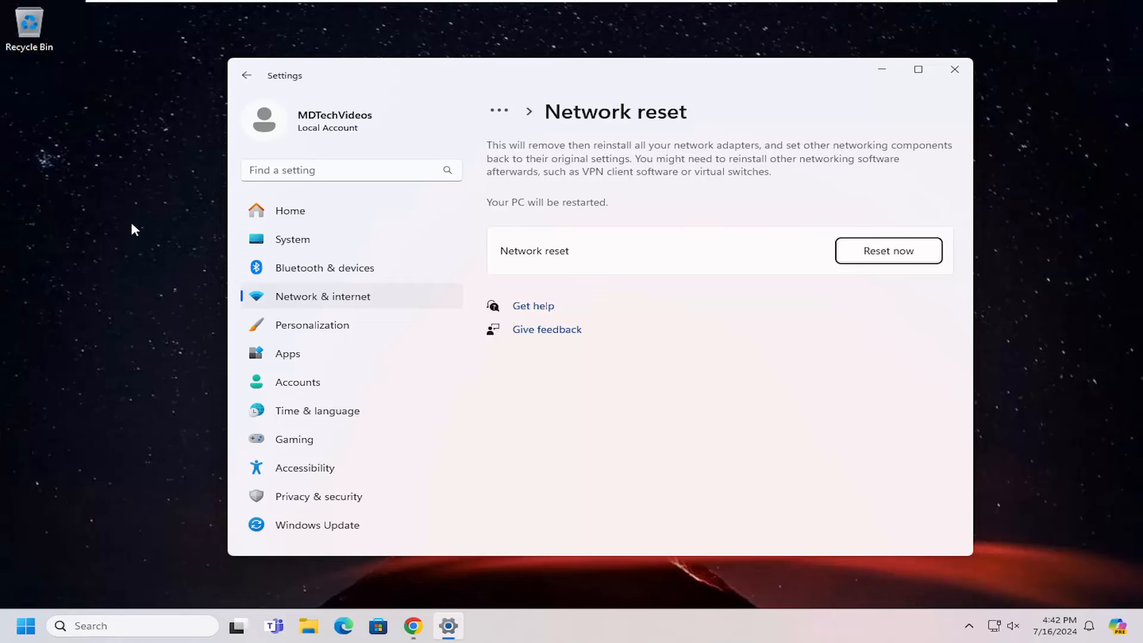
{"action": "mouse_move", "coordinate": [597, 166]}
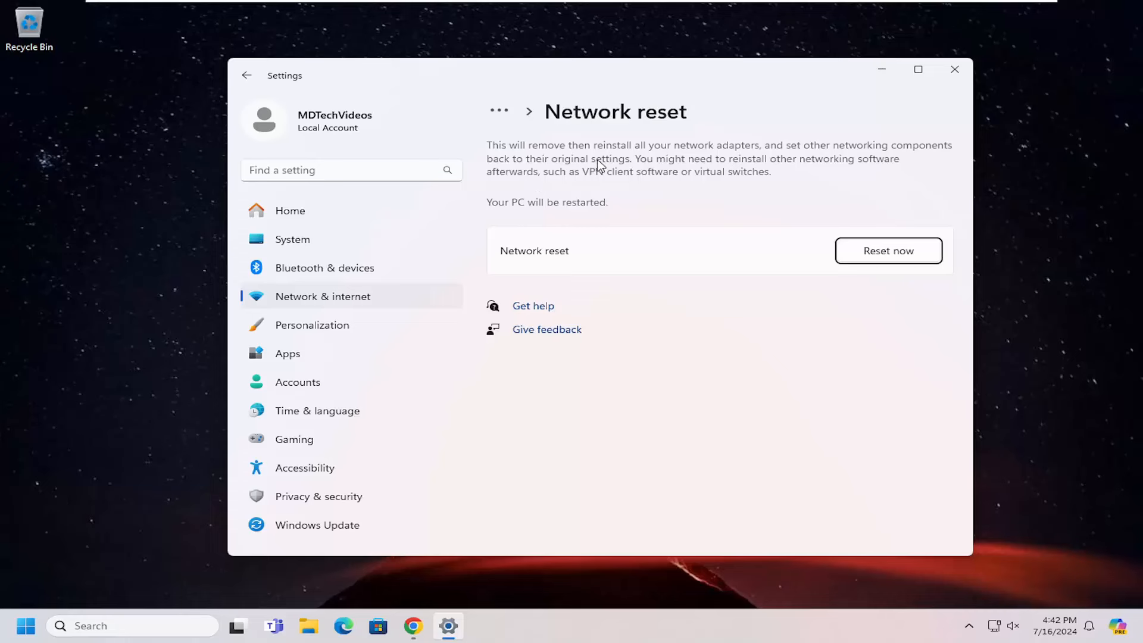
{"action": "mouse_move", "coordinate": [722, 180]}
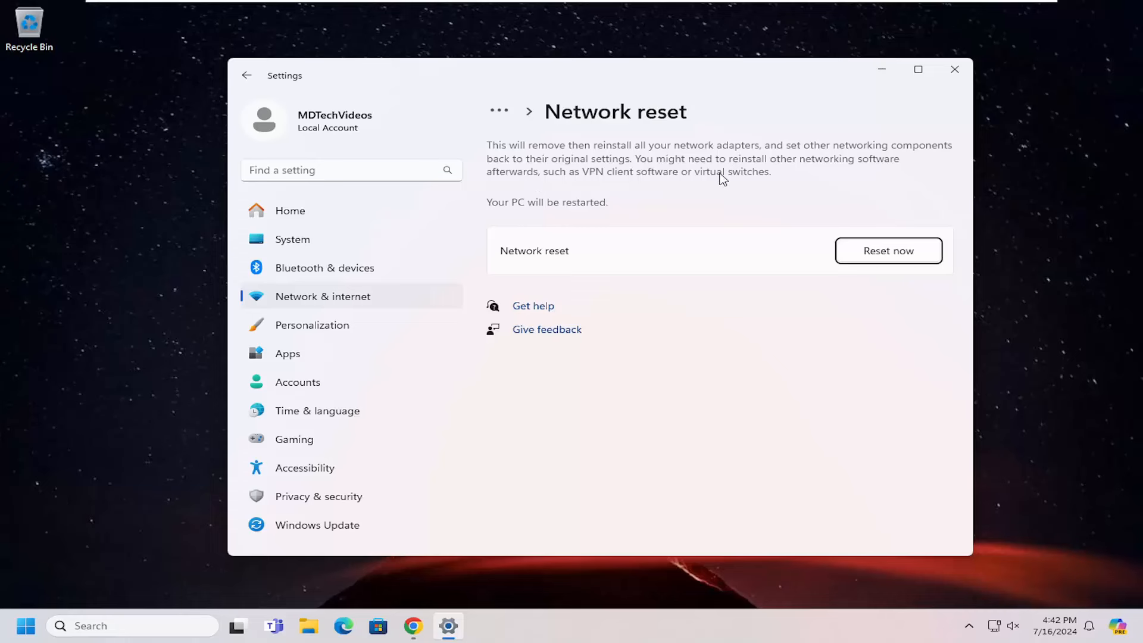
{"action": "mouse_move", "coordinate": [699, 174]}
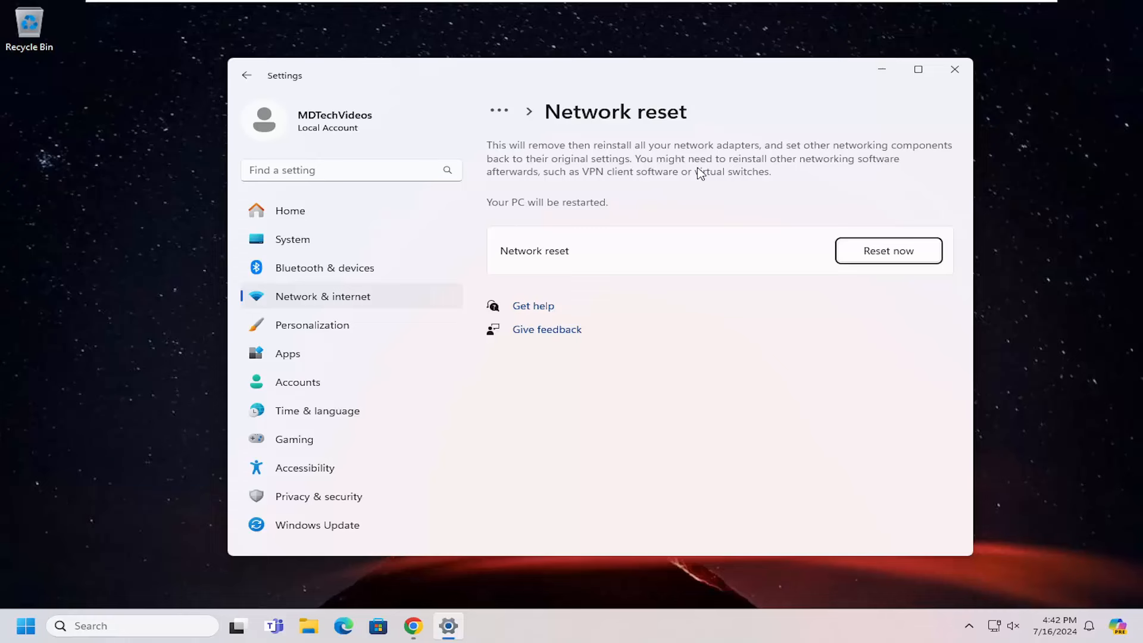
{"action": "mouse_move", "coordinate": [632, 180]}
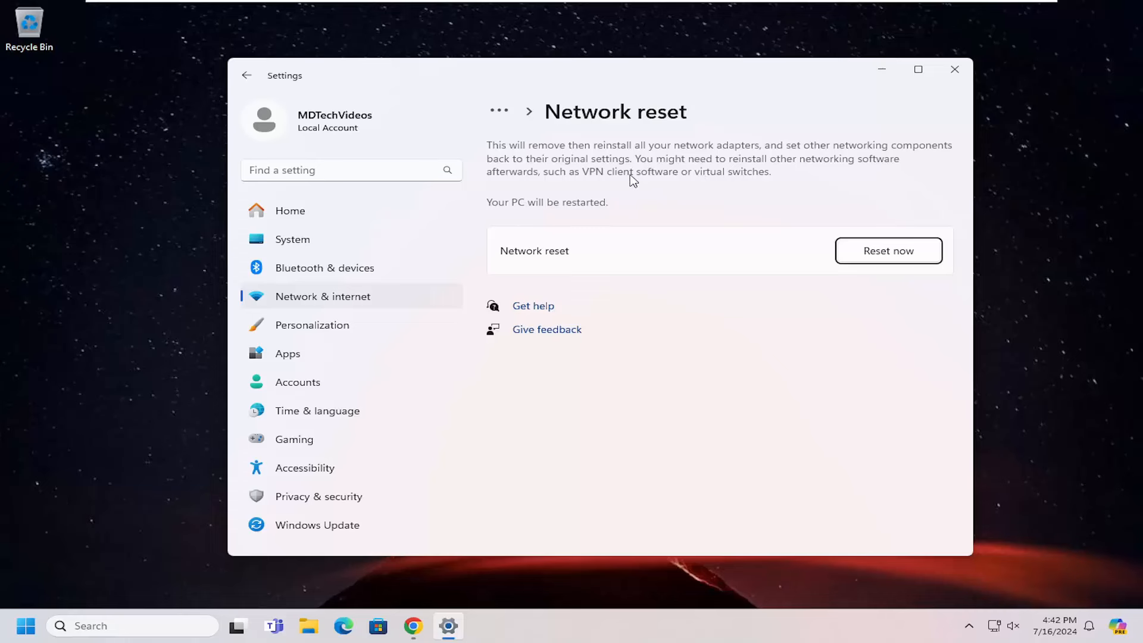
{"action": "mouse_move", "coordinate": [659, 181]}
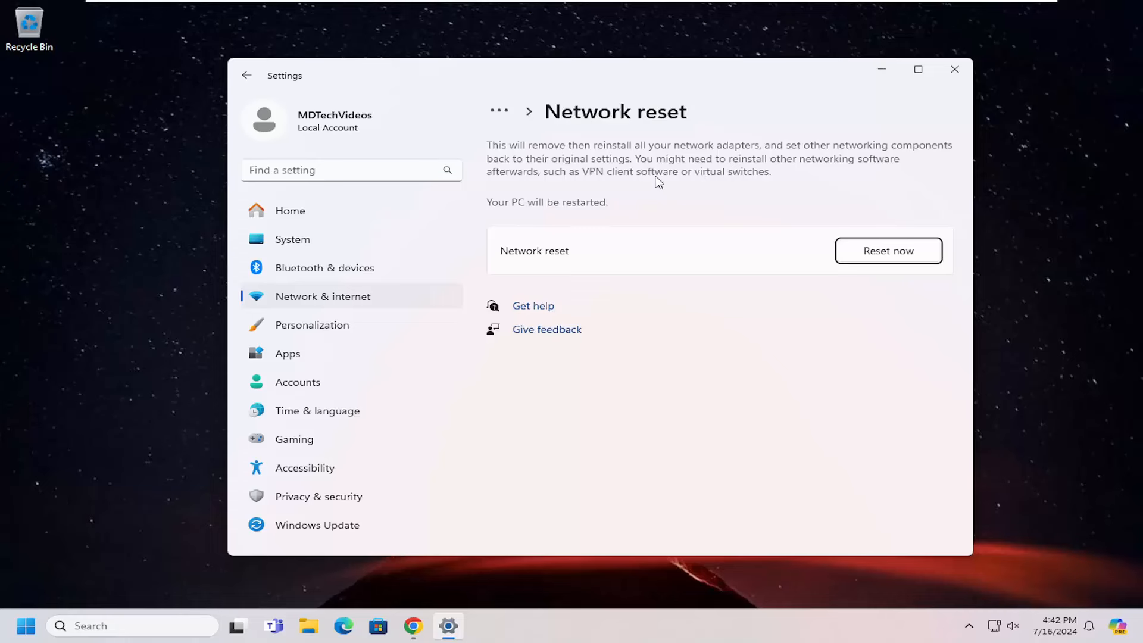
{"action": "mouse_move", "coordinate": [611, 200]}
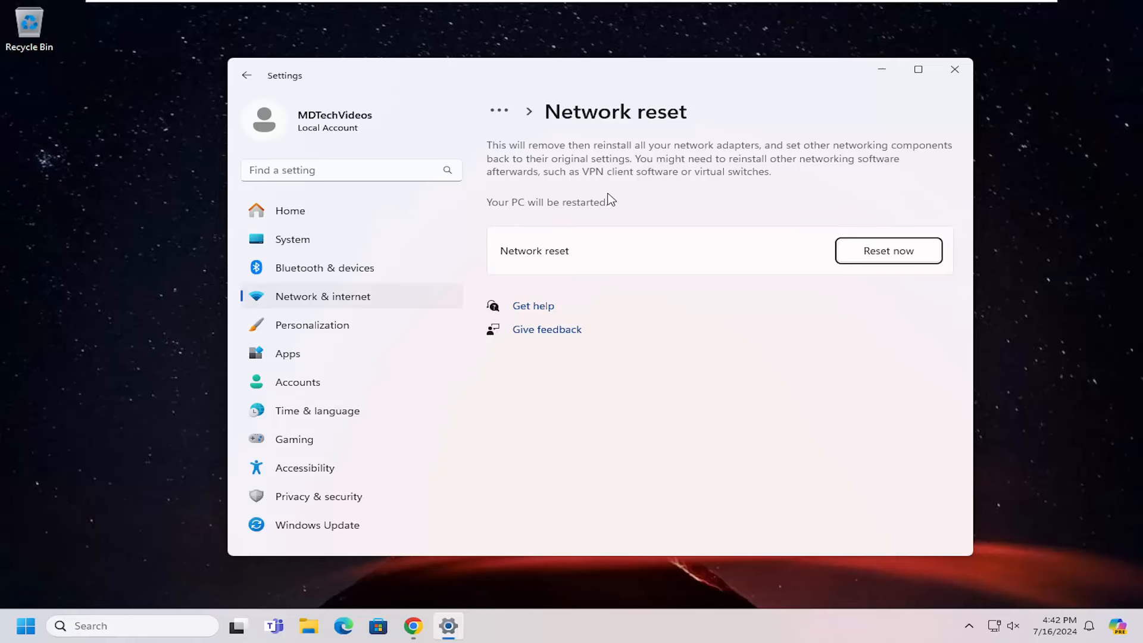
{"action": "mouse_move", "coordinate": [668, 200]}
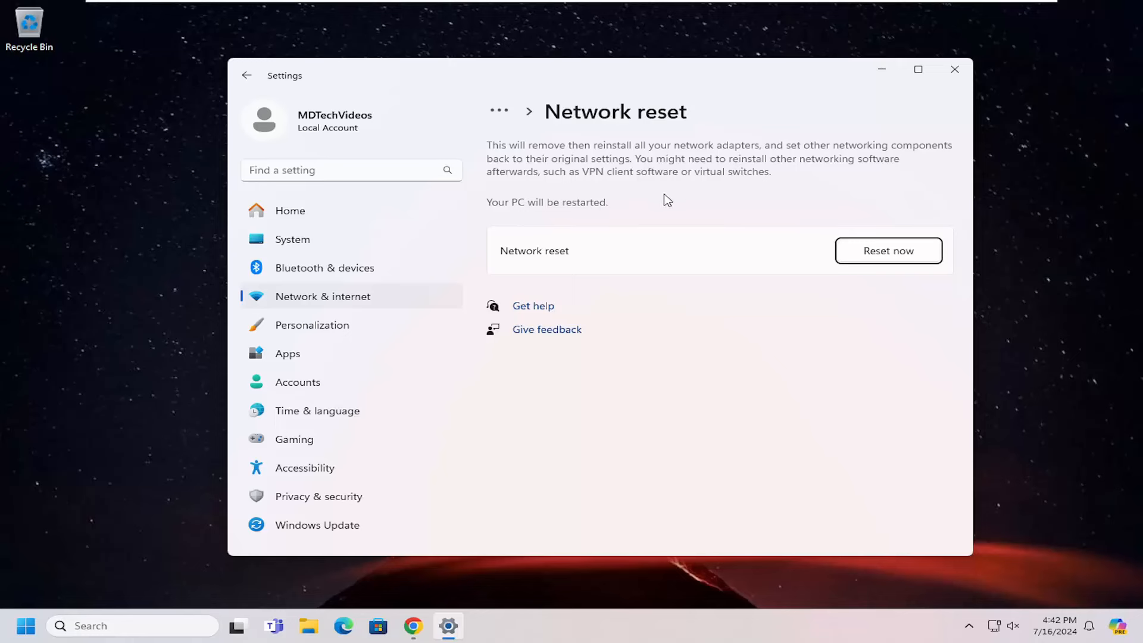
{"action": "mouse_move", "coordinate": [822, 265]}
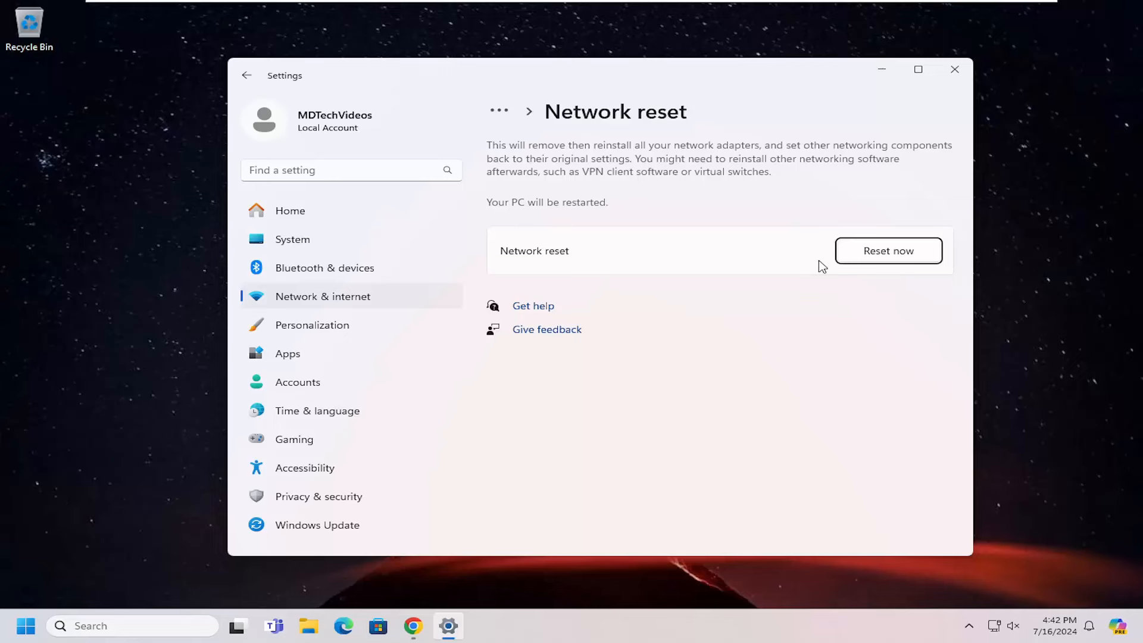
Step: Confirm Reset now for all network adapters and close Settings
{"action": "left_click", "coordinate": [887, 250]}
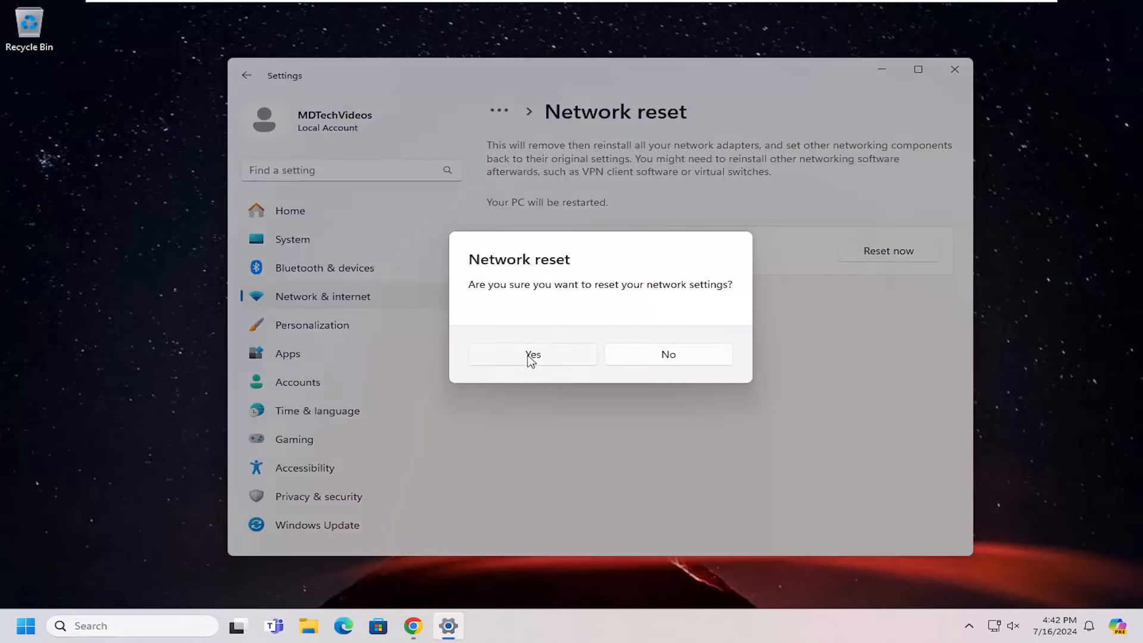
{"action": "left_click", "coordinate": [666, 354]}
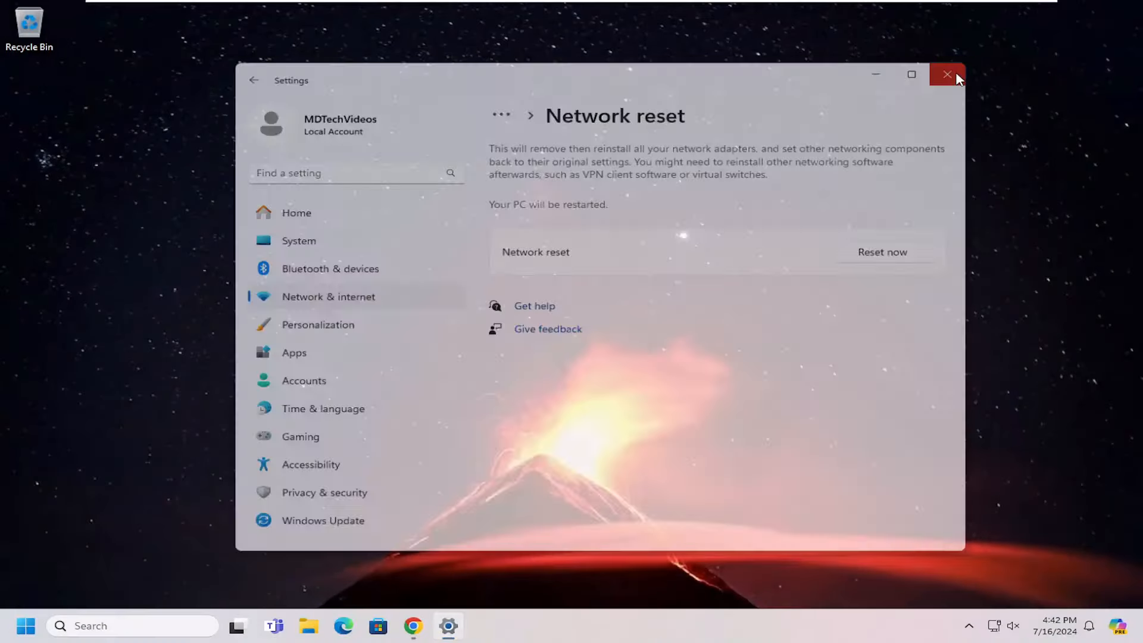
{"action": "left_click", "coordinate": [949, 74]}
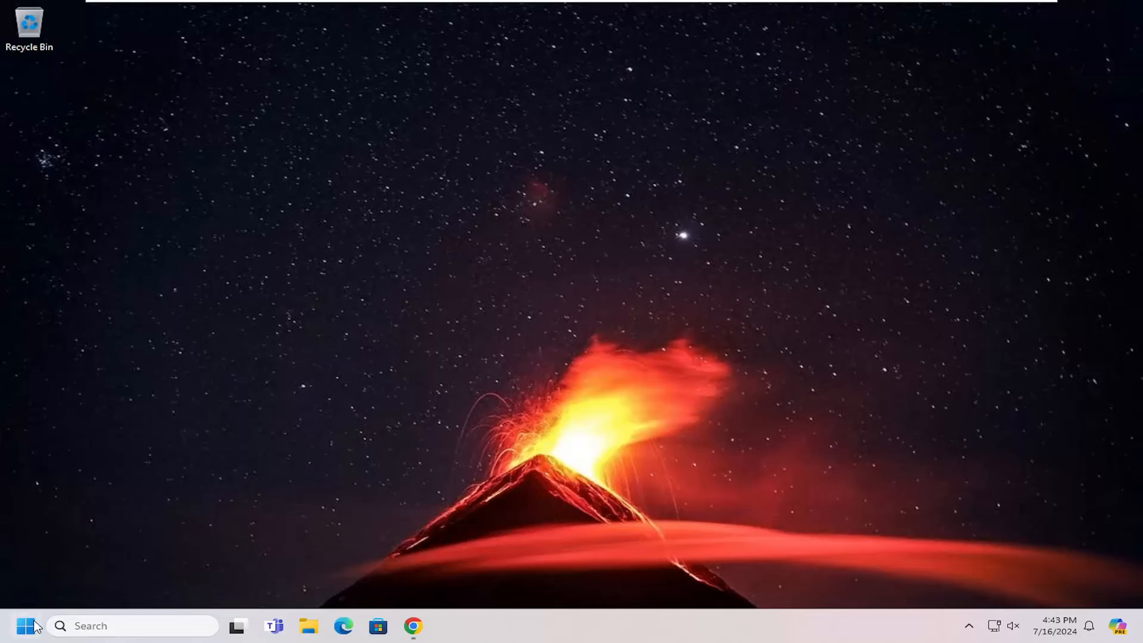
Step: Restart the PC from the Start button's power options
{"action": "right_click", "coordinate": [25, 625]}
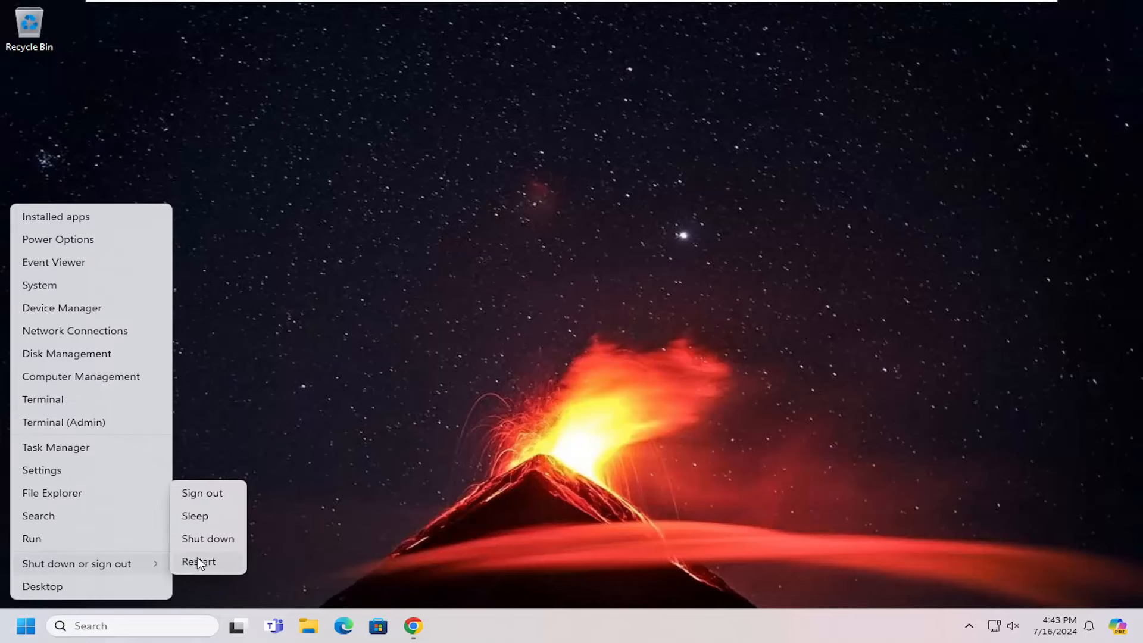
{"action": "left_click", "coordinate": [199, 561]}
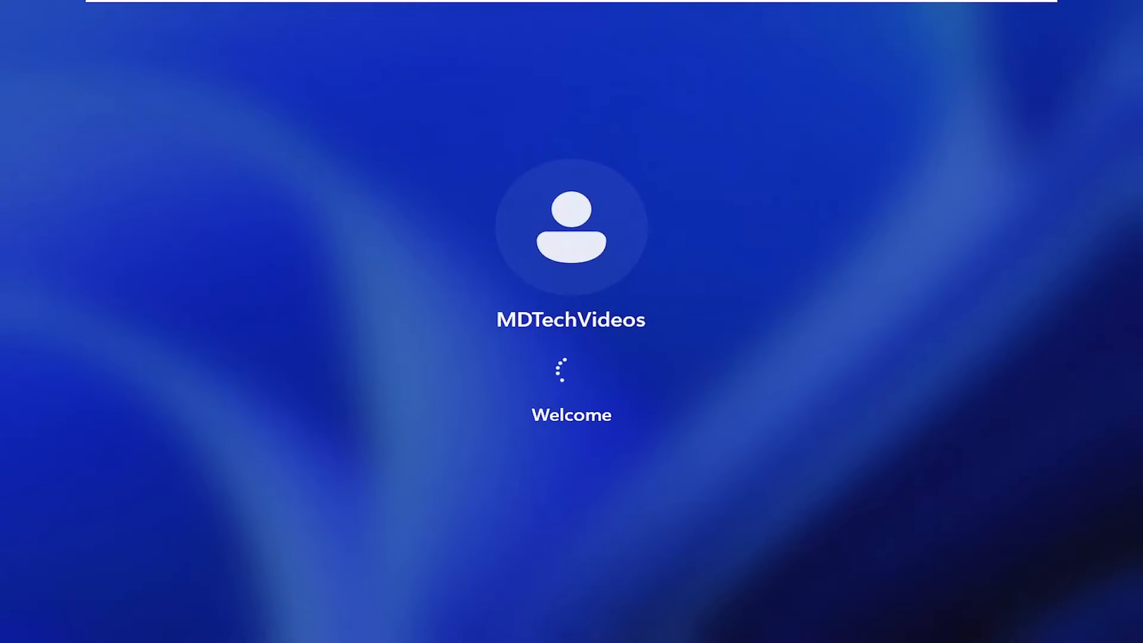